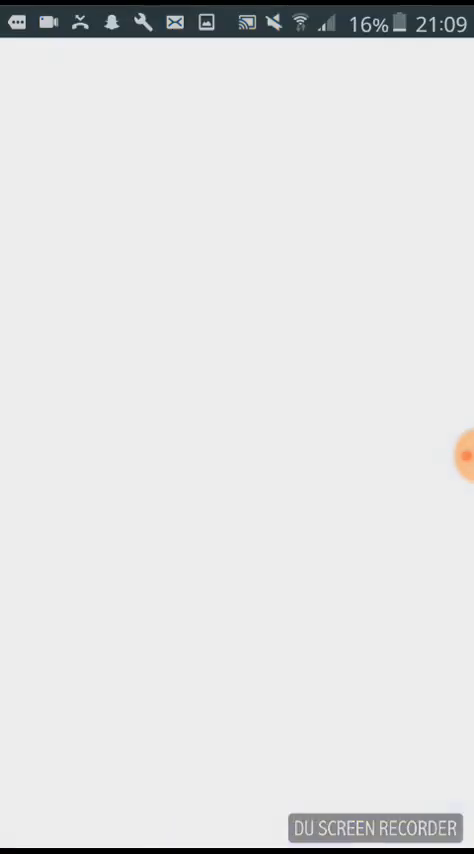
- Search Play Store for 'emoji keyboard', open an Emoji Keyboard app and browse its reviews
text(e)
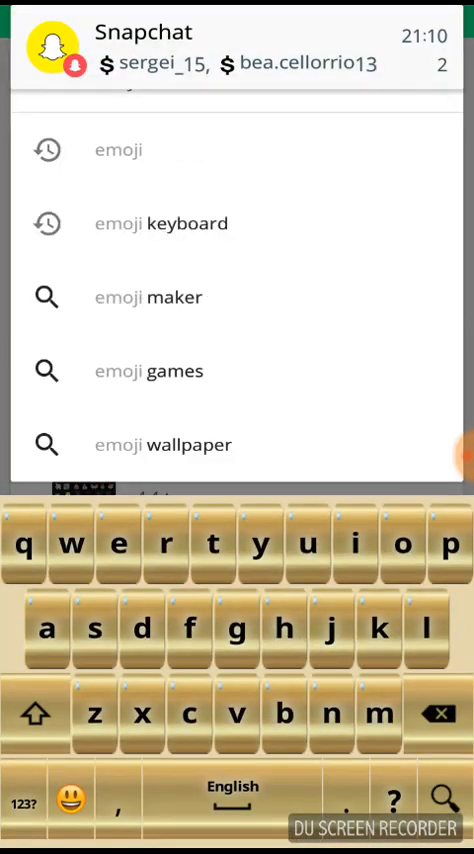
click(161, 223)
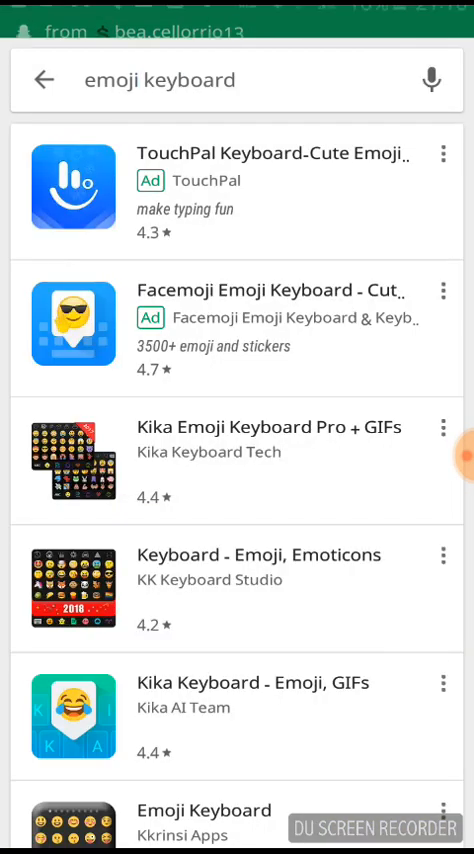
scroll(down, 3)
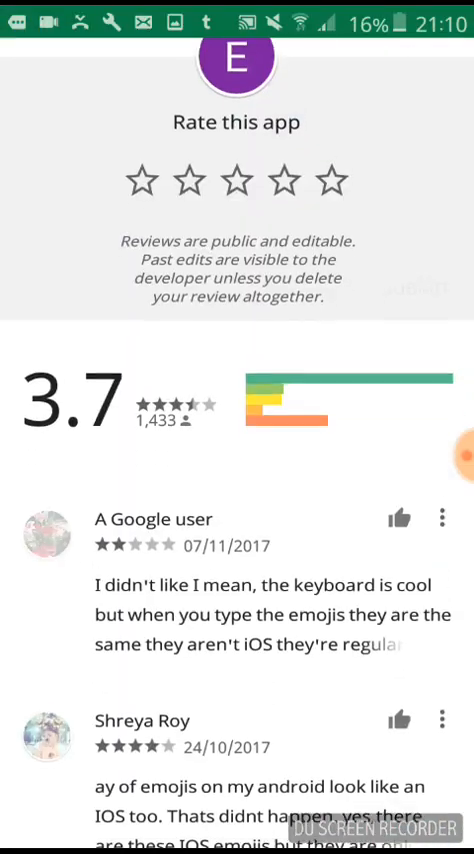
scroll(down, 3)
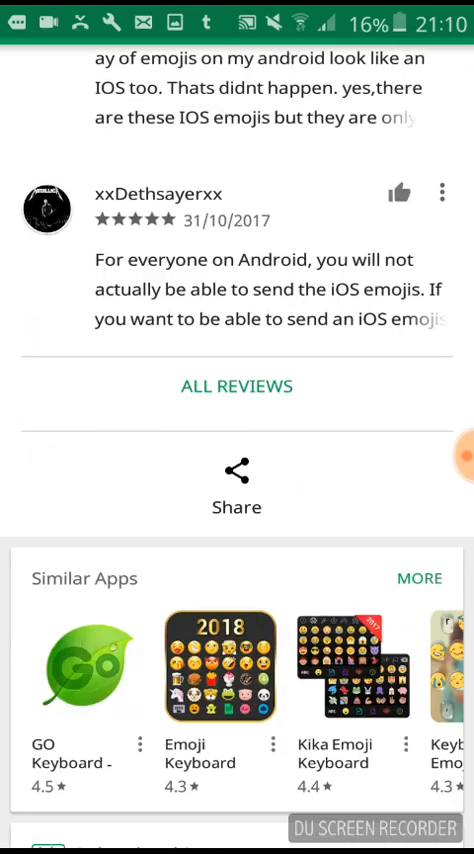
- Confirm Emoji Keyboard is installed, then bring up the recent-apps screen
click(236, 472)
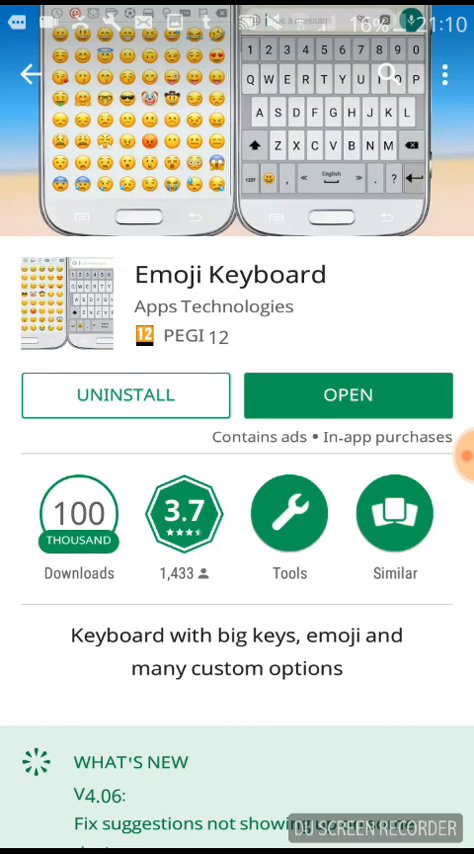
scroll(down, 3)
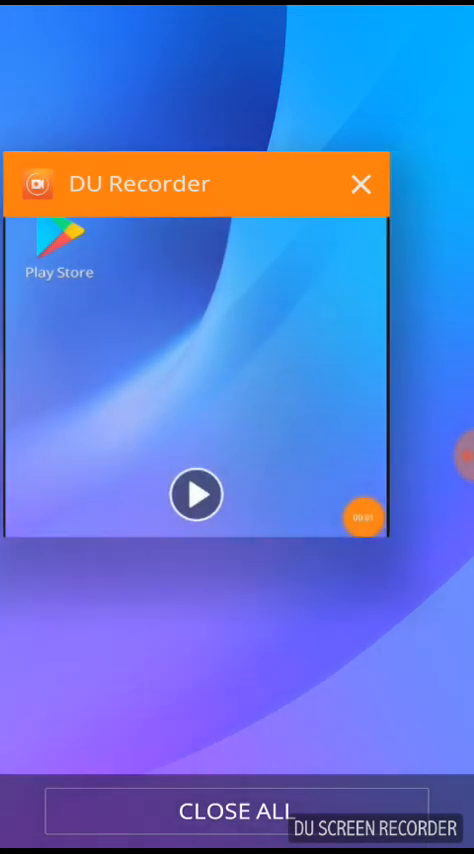
- Dismiss recent apps and launch OGInsta+ from the home screen dock
click(360, 184)
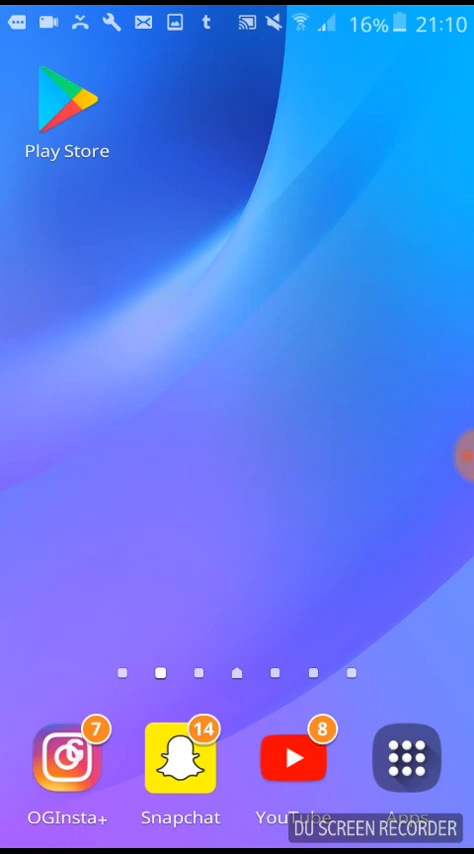
click(66, 757)
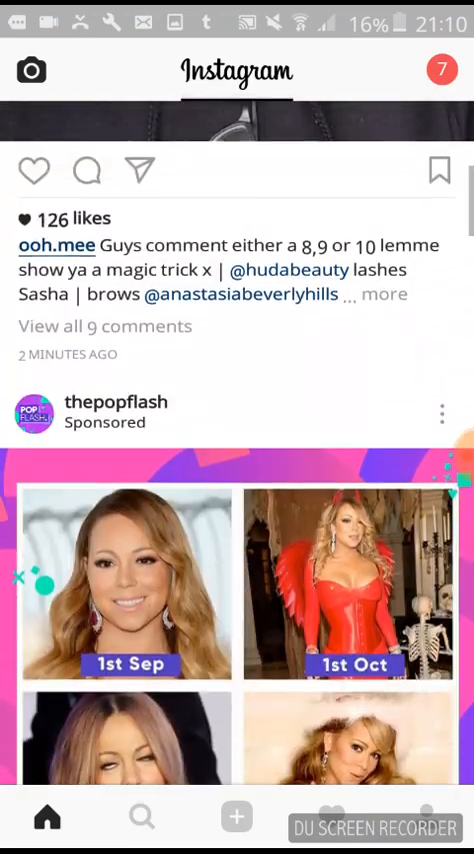
- Scroll down through the emoji-filled posts in the Instagram home feed
scroll(down, 3)
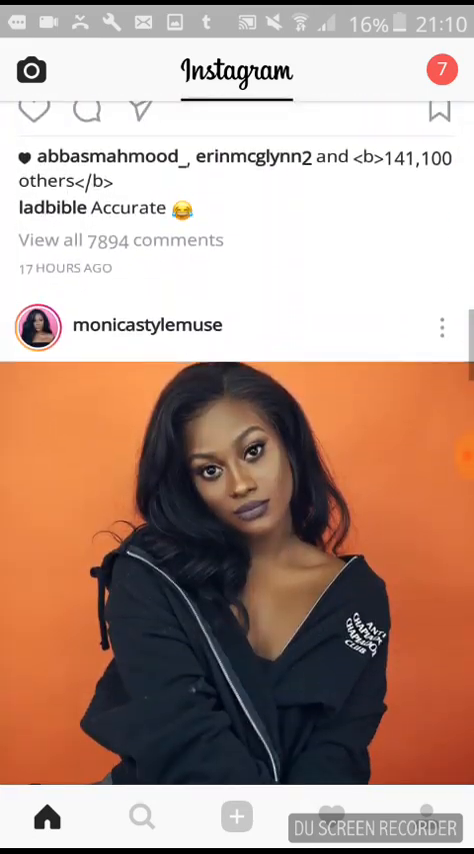
scroll(down, 3)
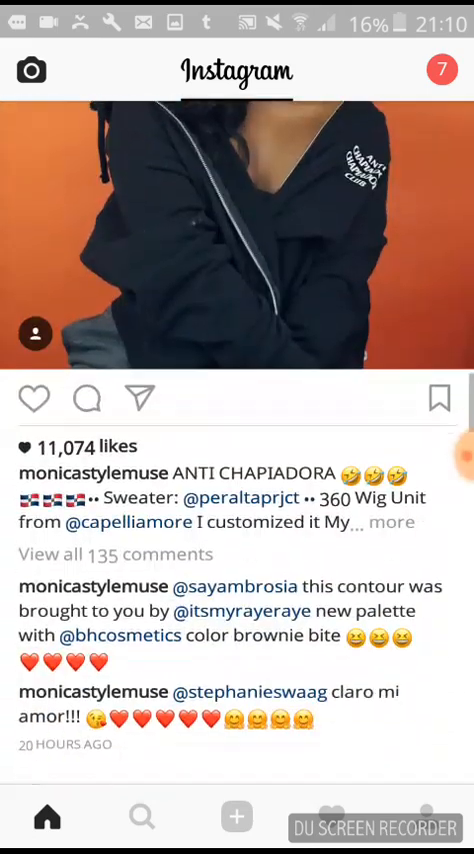
scroll(down, 3)
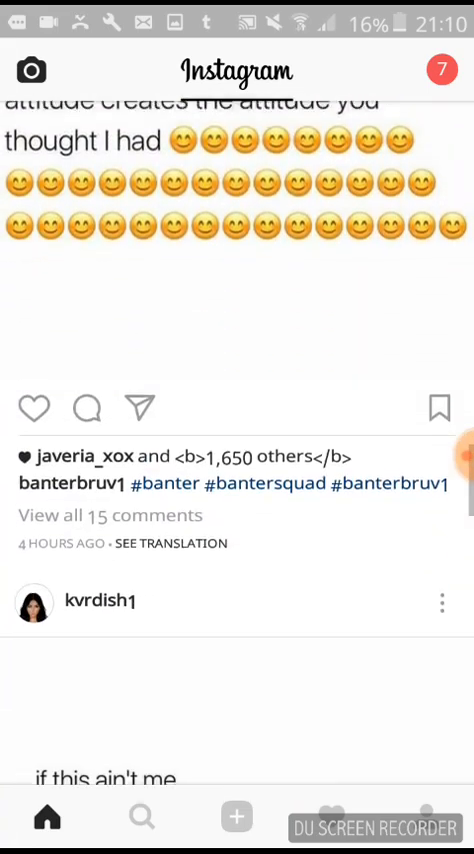
scroll(down, 3)
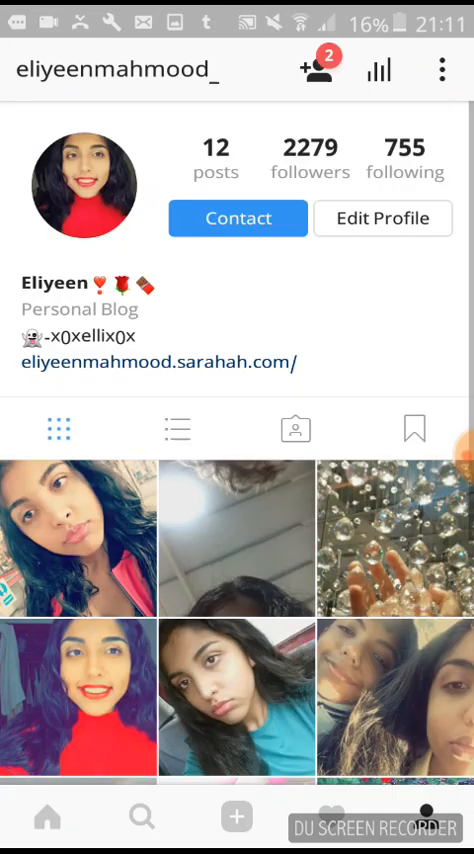
- Open the profile and scroll its photo grid before moving to a blank Snapchat snap
click(237, 685)
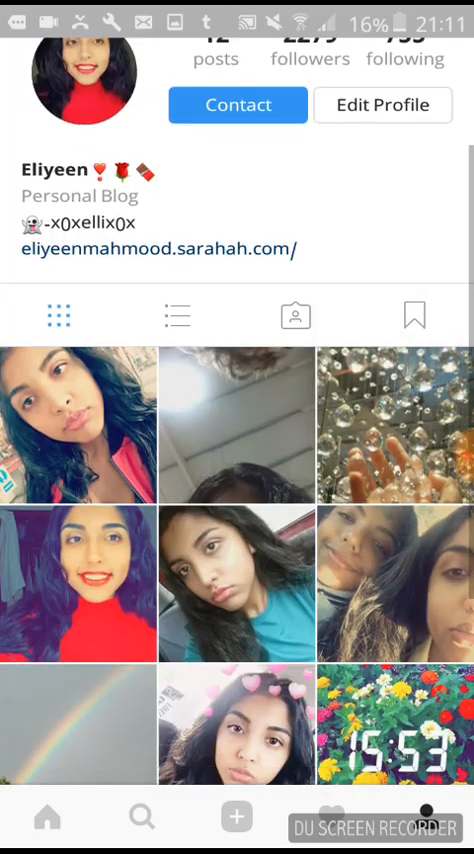
scroll(down, 3)
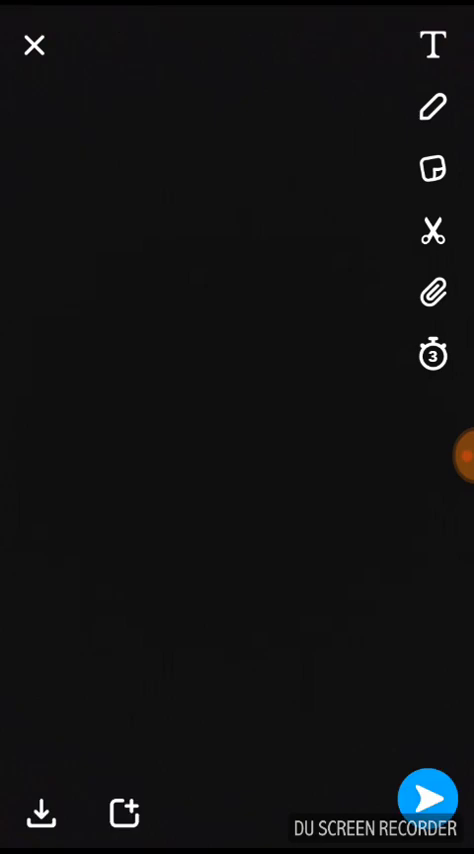
- Caption the black snap with a row of emojis, then close the snap editor
click(433, 45)
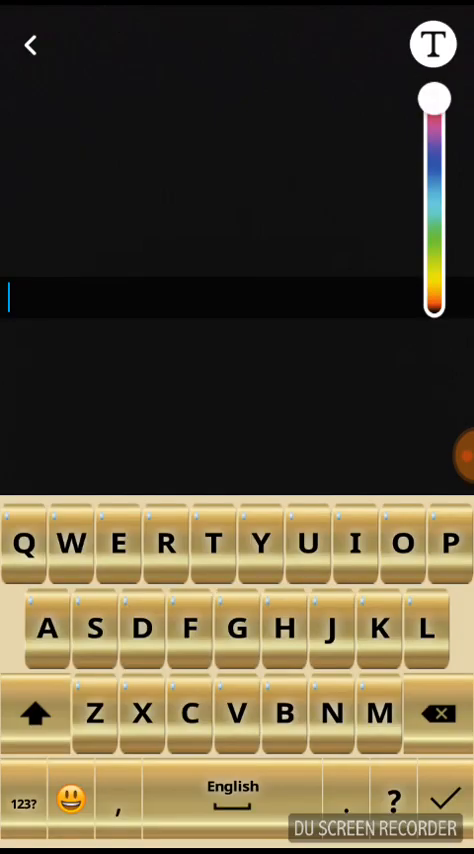
click(67, 799)
text(?😊?😇😎?😙😚😛😚😛)
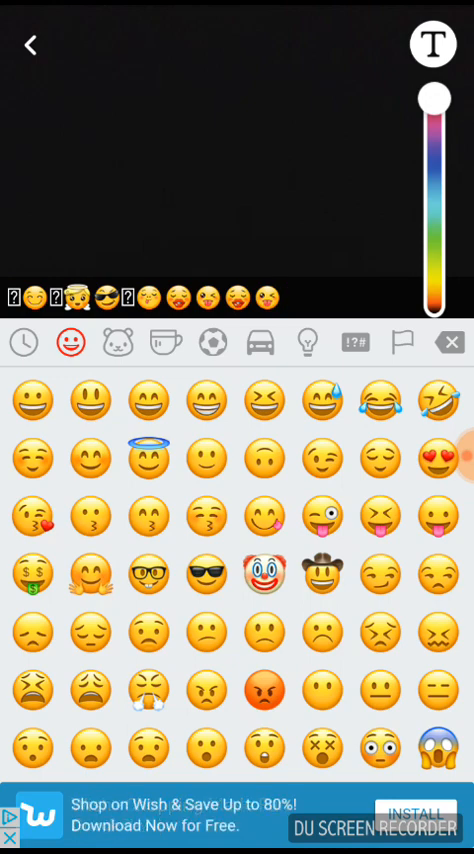
click(30, 45)
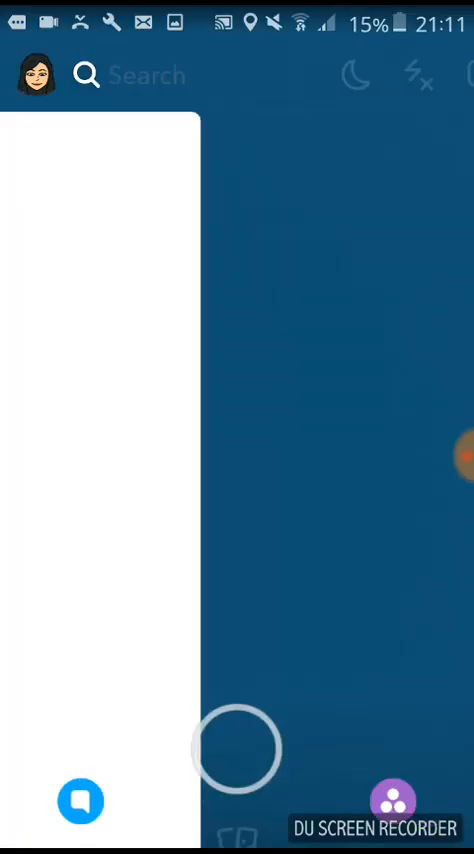
- Open Snapchat's chat list and a friend's conversation, then move to a blank memo
click(80, 800)
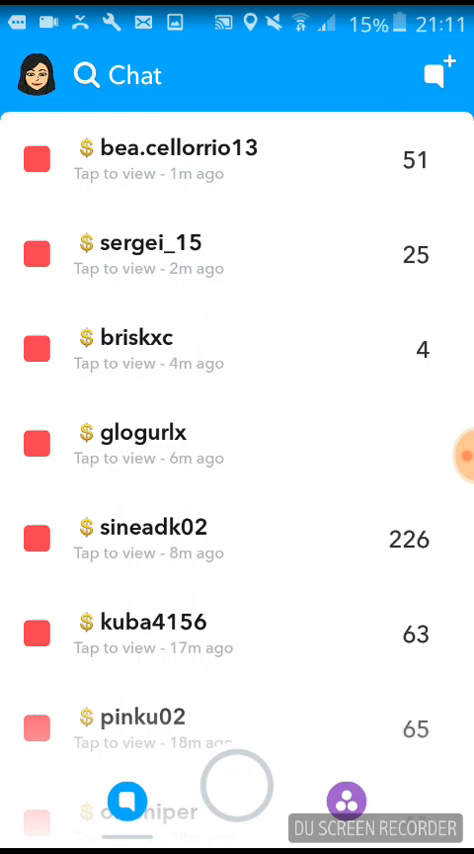
click(160, 242)
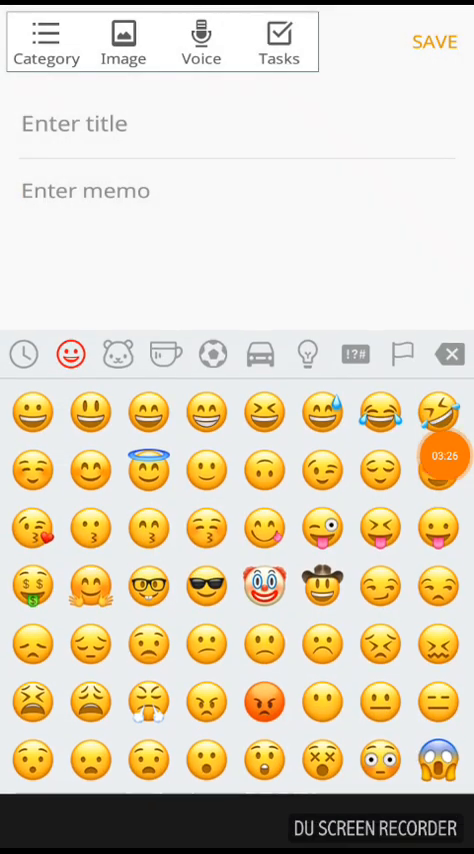
- Type a dark-toned victory hand, flexed biceps and two people emojis, then show smileys
scroll(down, 3)
text(✌🏽💪)
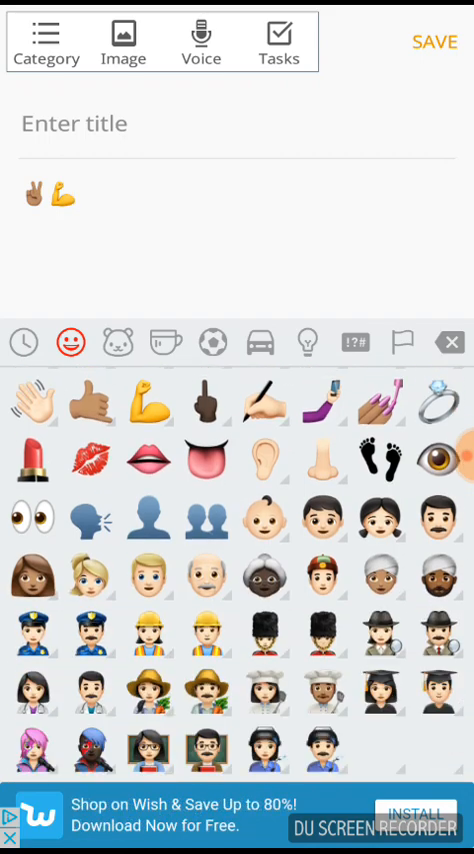
scroll(down, 3)
text(👩🏼‍🍳👷)
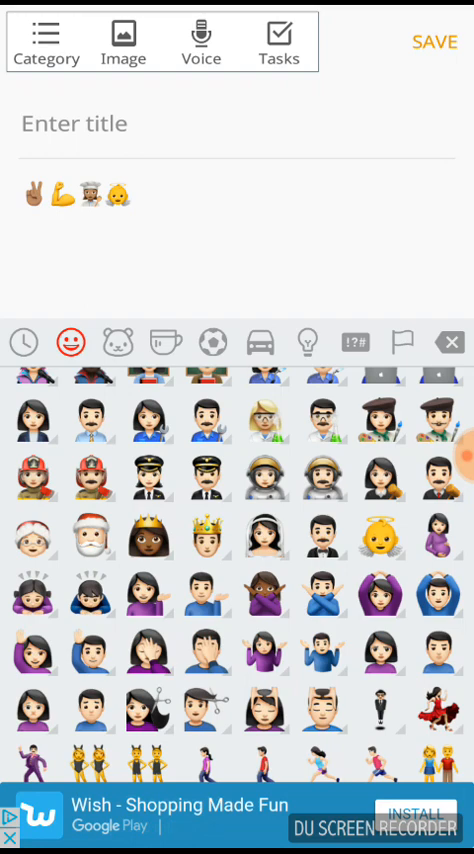
scroll(down, 3)
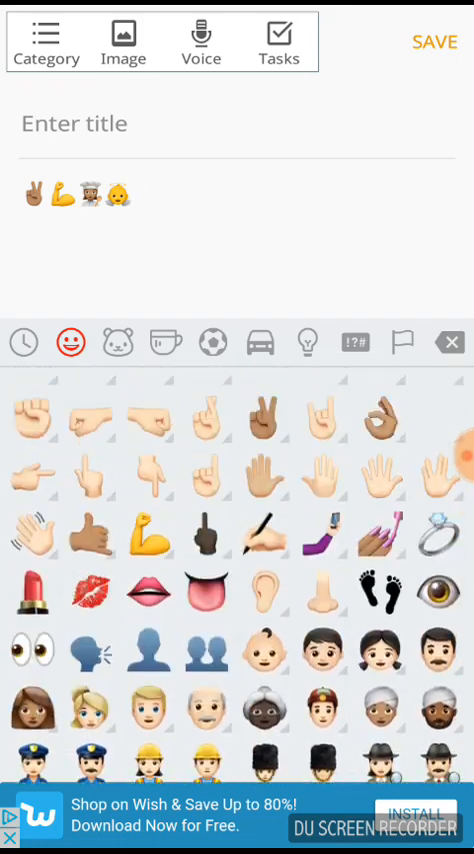
click(66, 342)
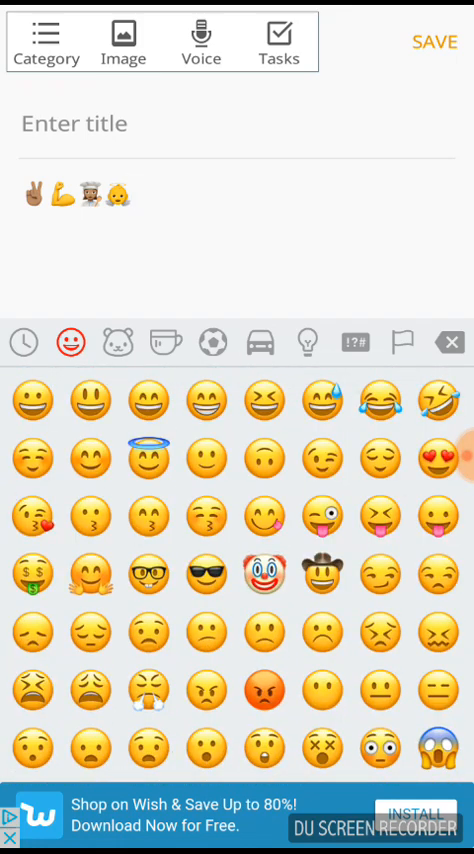